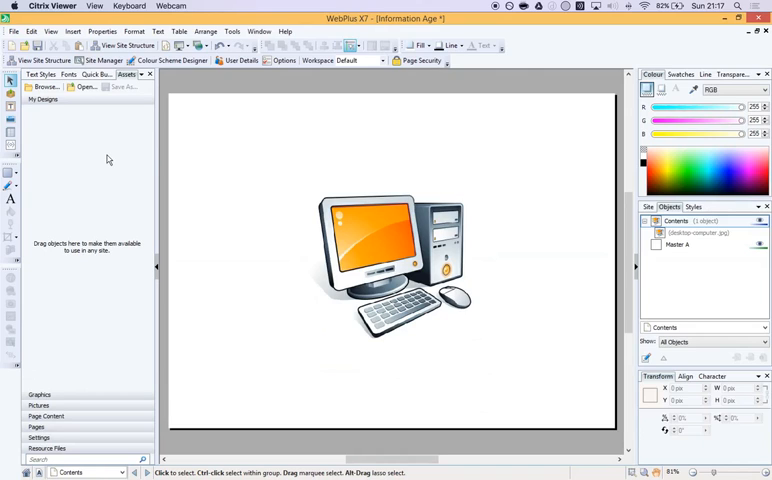
mouse_move(196, 196)
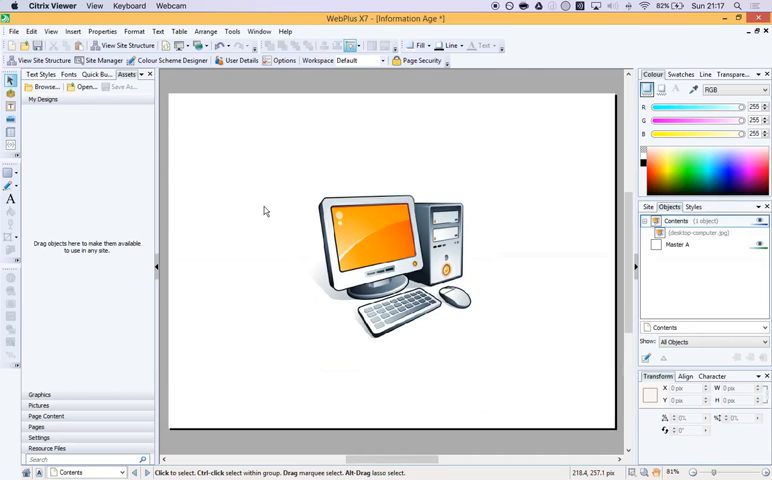
mouse_move(278, 204)
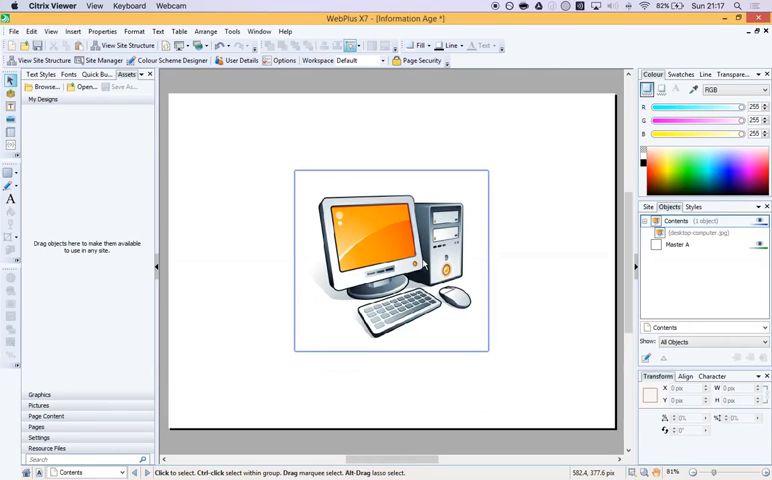
mouse_move(388, 220)
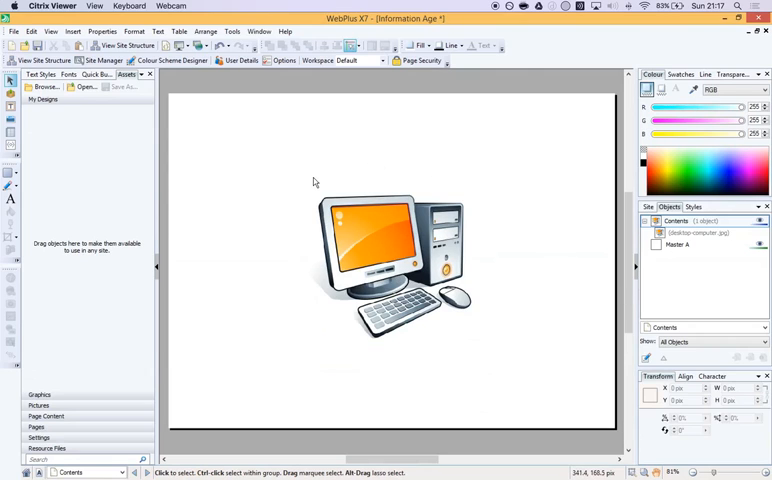
mouse_move(248, 174)
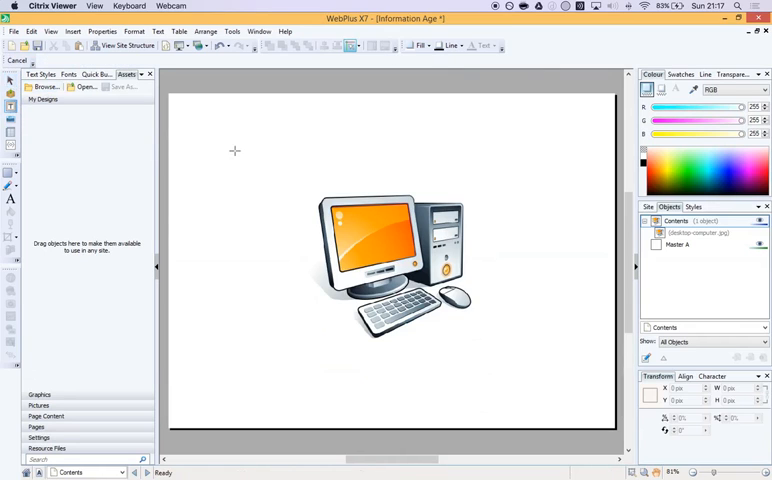
- Draw a text frame above-left of the monitor and type the 2016 monitor description, then fit the frame to its text
left_click_drag(228, 148, 356, 228)
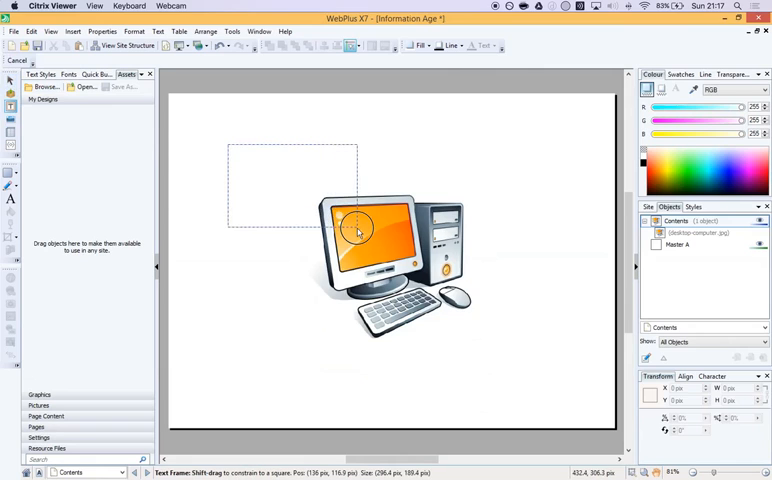
left_click_drag(224, 144, 350, 222)
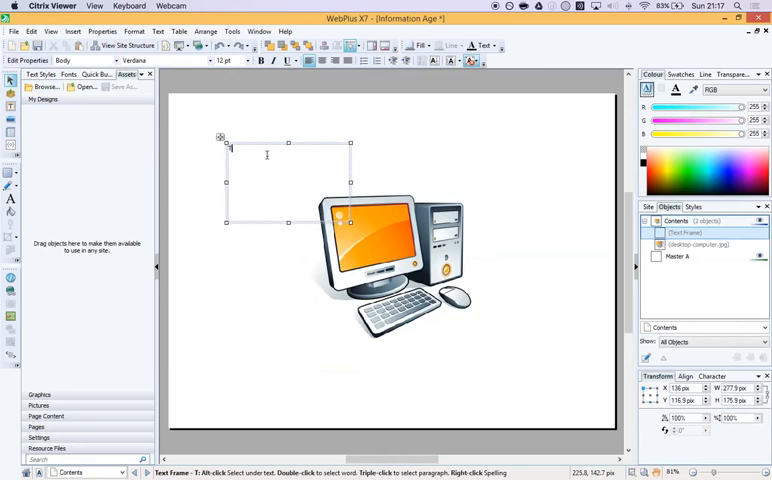
type("This is a monitor. In 2016")
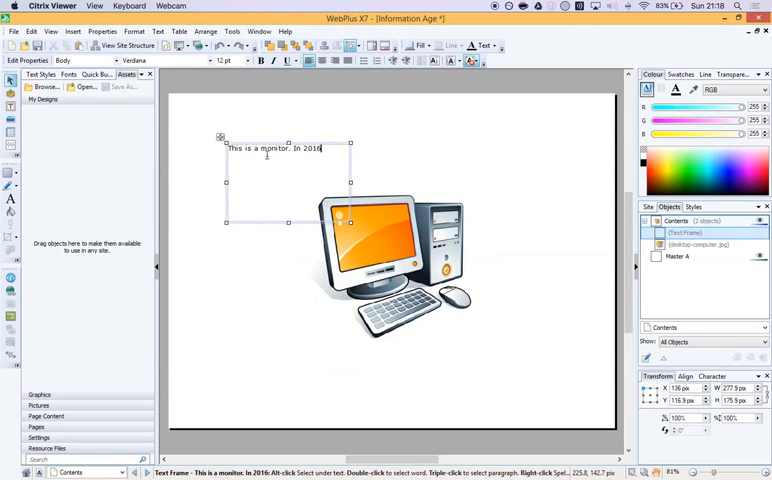
type("monitors were used to see things")
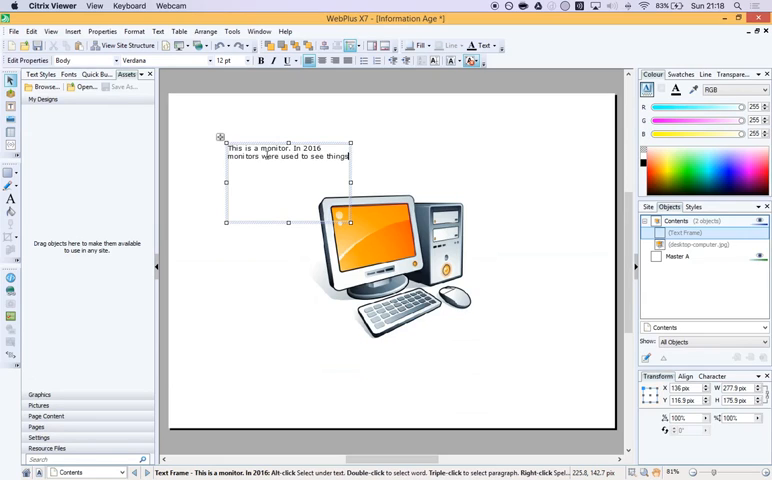
type("on the computer")
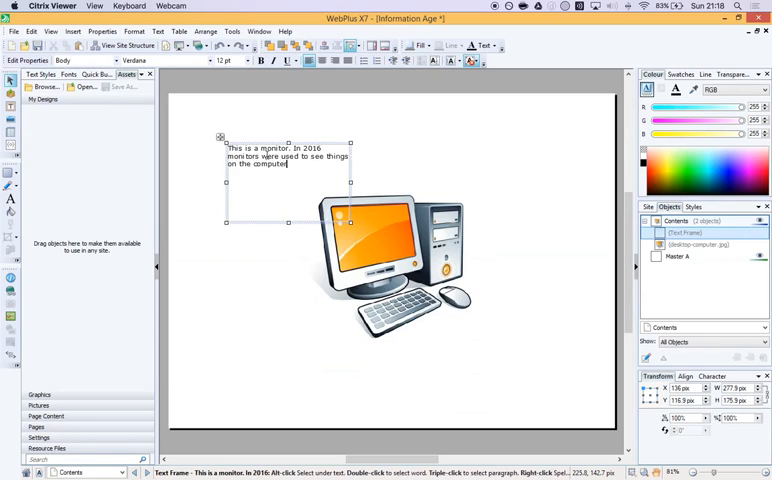
type("before we")
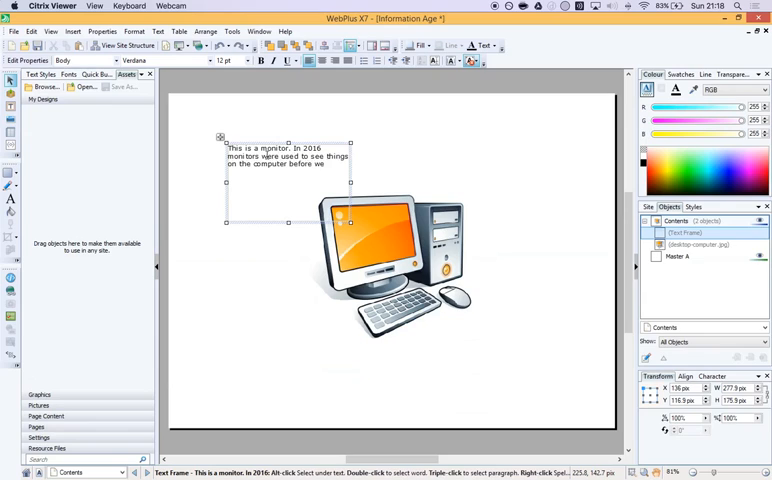
type("found out how to plug computers")
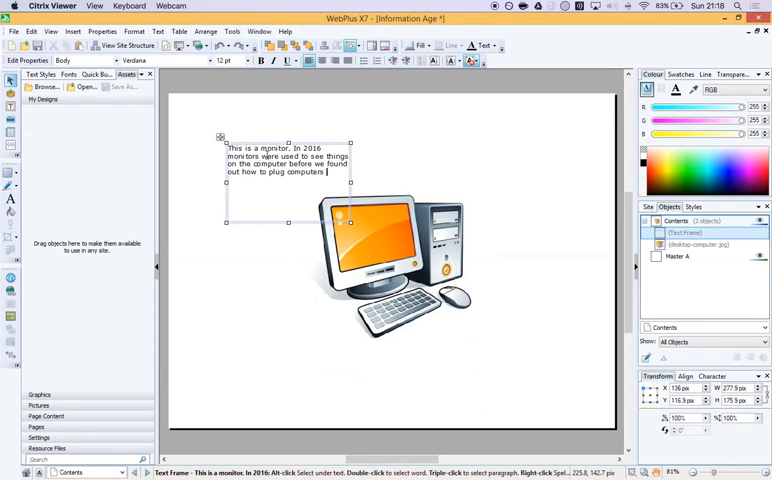
type("directly into our eyes.")
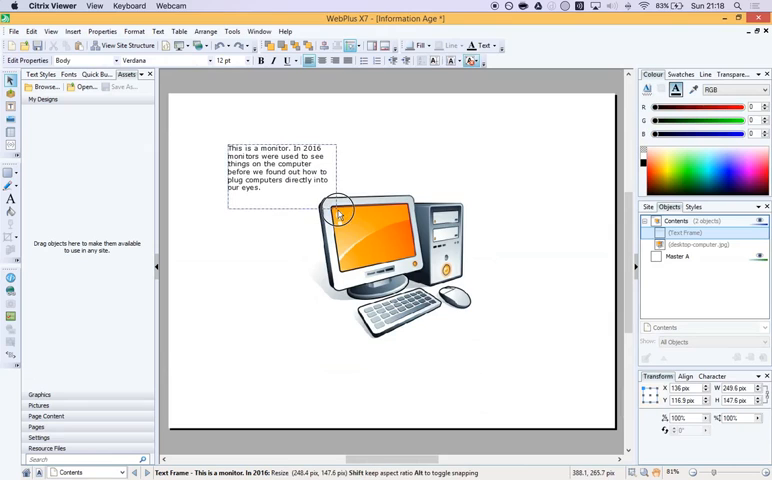
left_click_drag(340, 208, 310, 212)
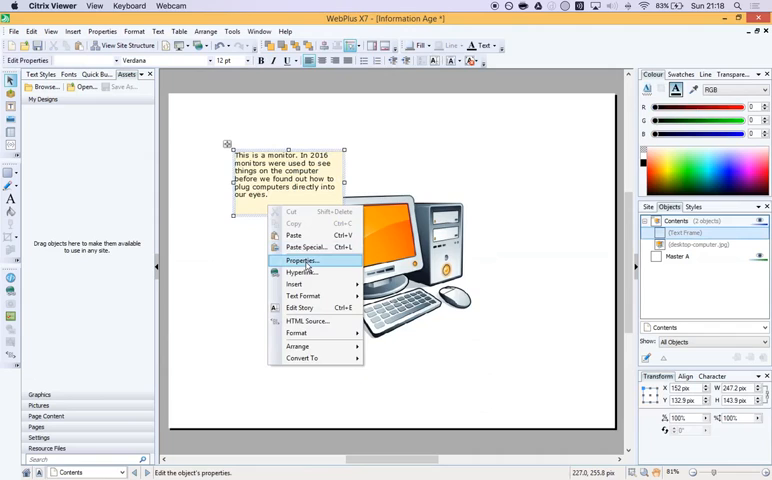
- In the frame's CSS Properties, set the Border style to Solid and confirm
left_click(300, 260)
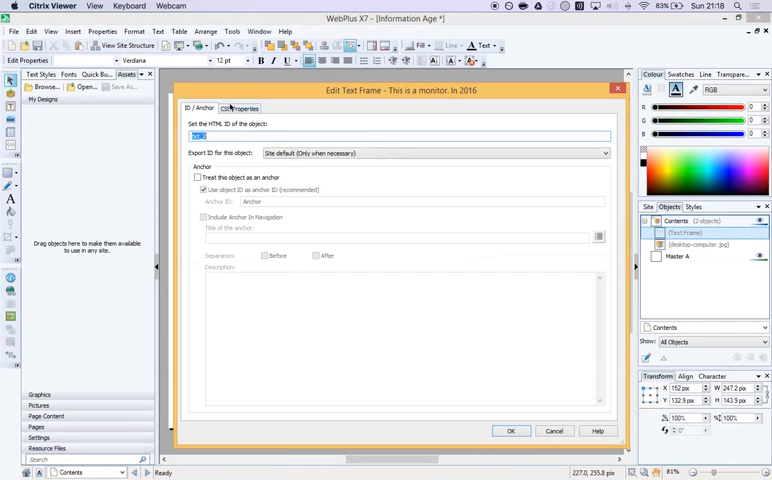
left_click(240, 108)
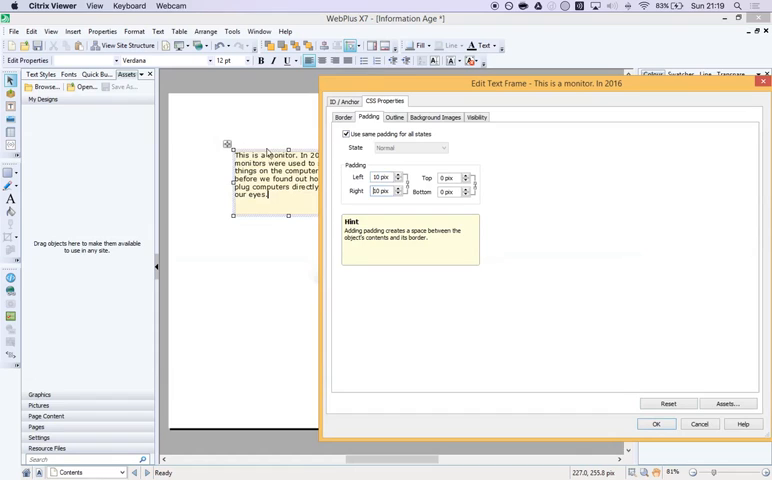
left_click(450, 176)
type("1")
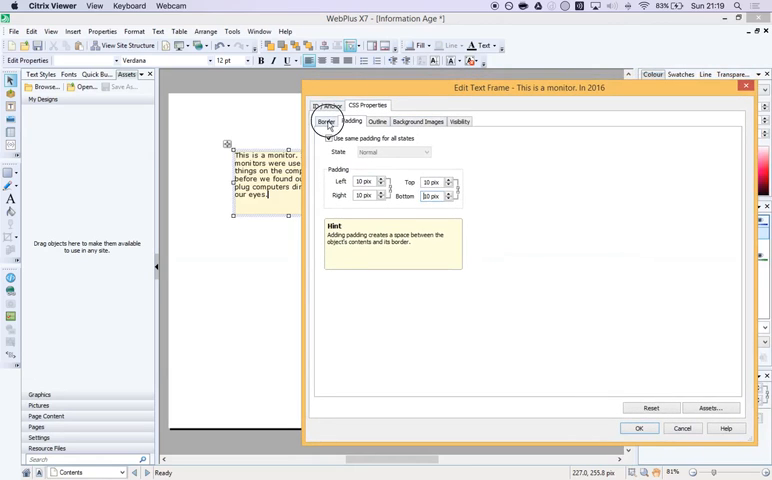
left_click(324, 120)
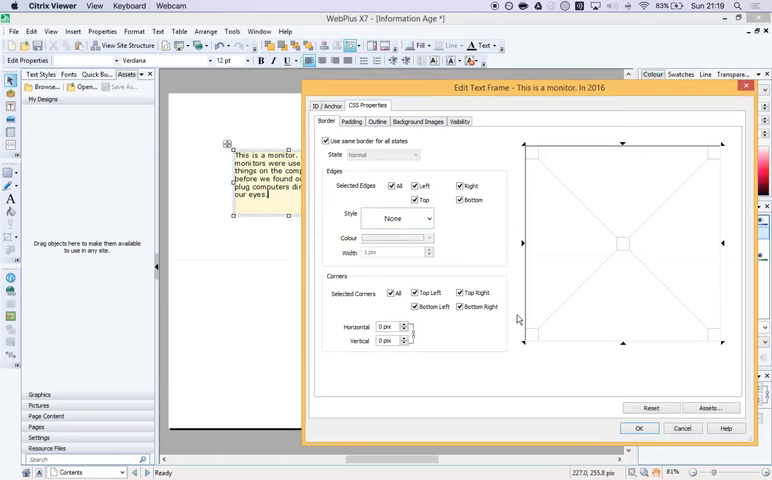
left_click(398, 218)
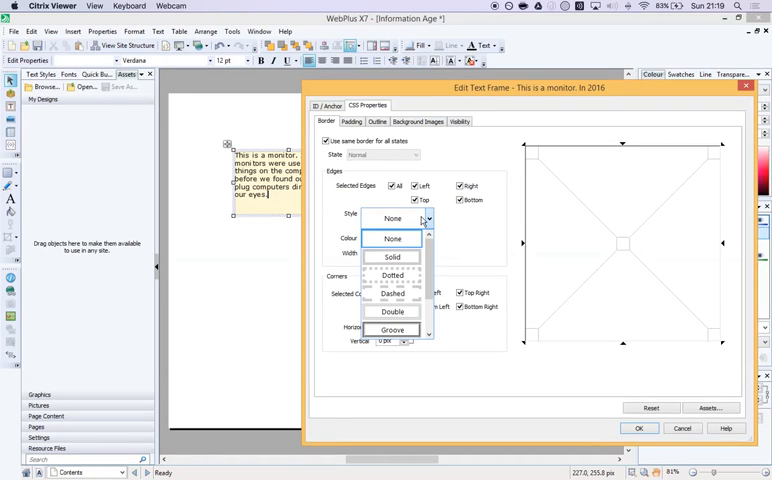
left_click(392, 256)
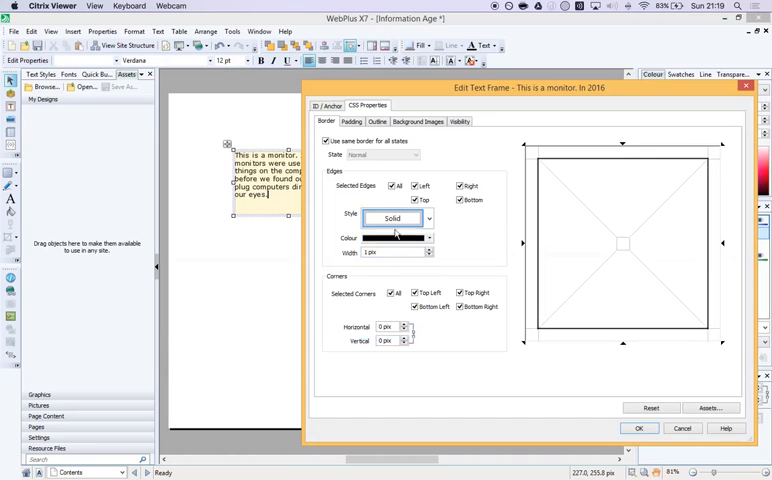
left_click(640, 428)
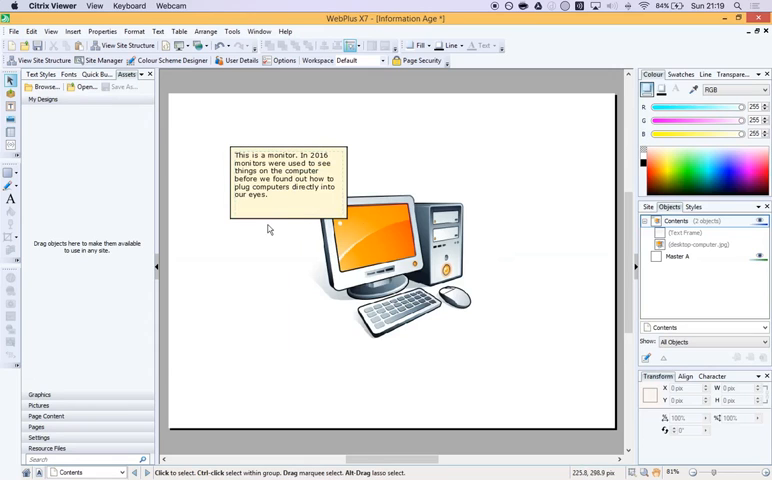
mouse_move(252, 252)
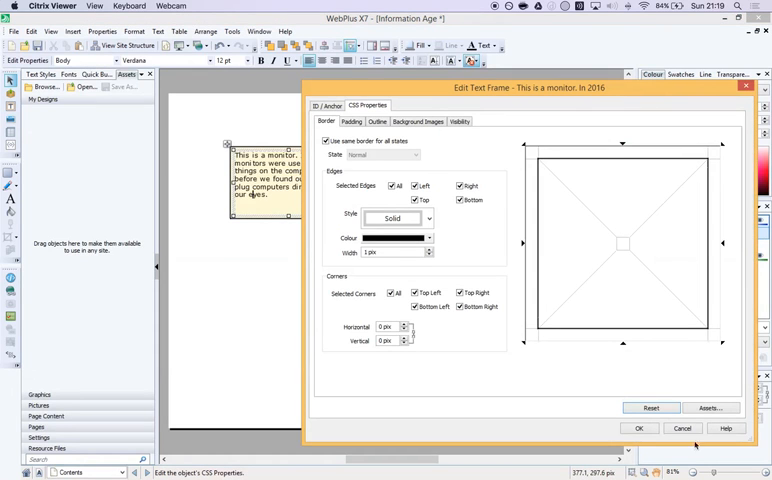
- In CSS Properties > Visibility, tick 'Object is initially hidden' for the monitor frame
left_click(640, 428)
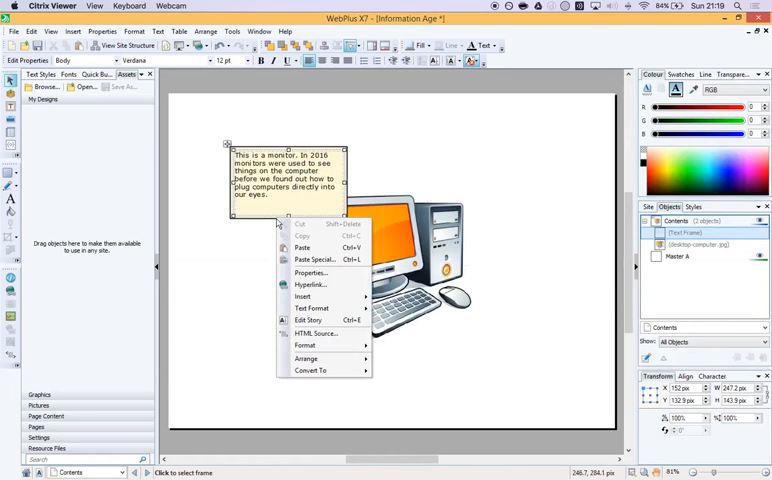
mouse_move(308, 320)
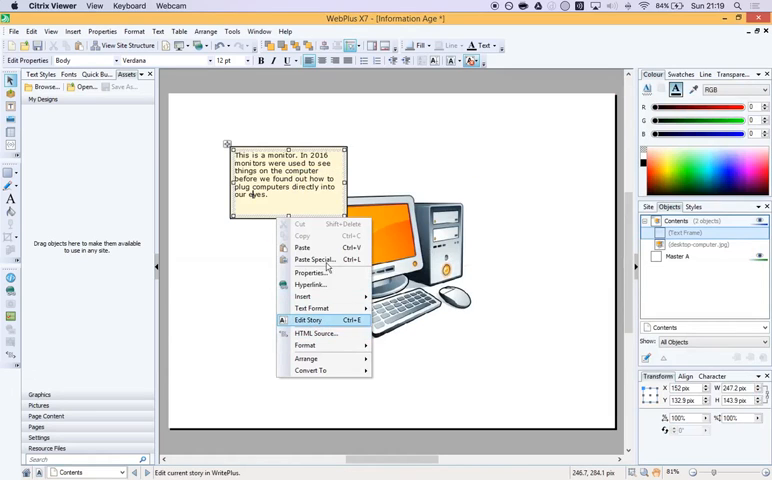
left_click(308, 272)
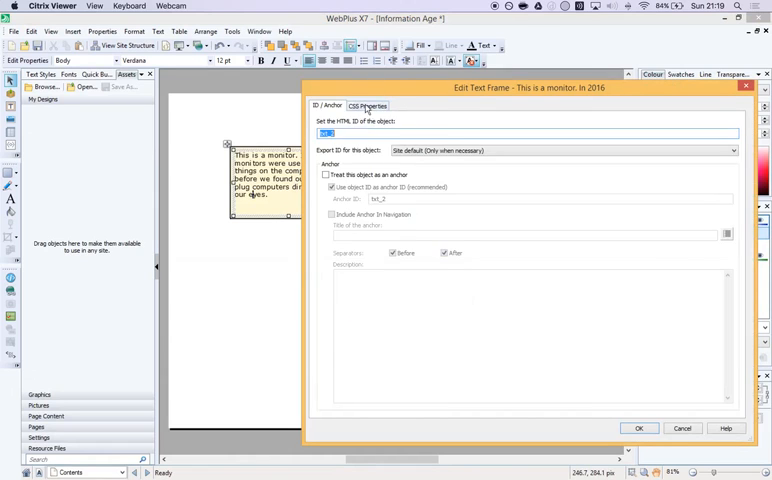
left_click(368, 104)
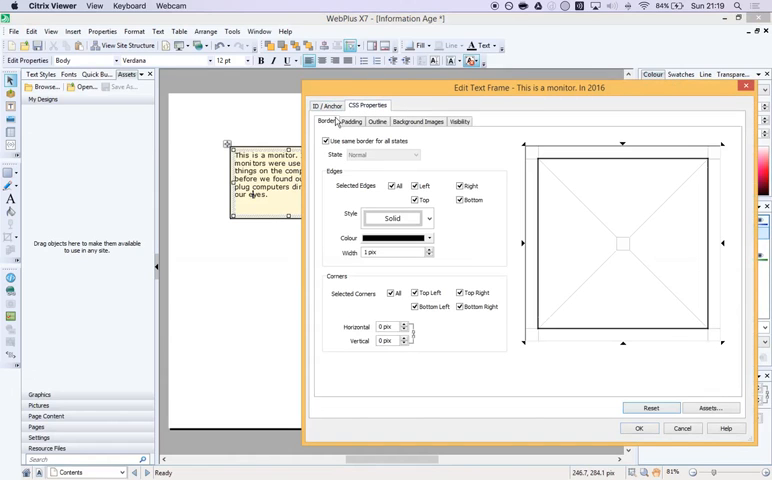
left_click(460, 120)
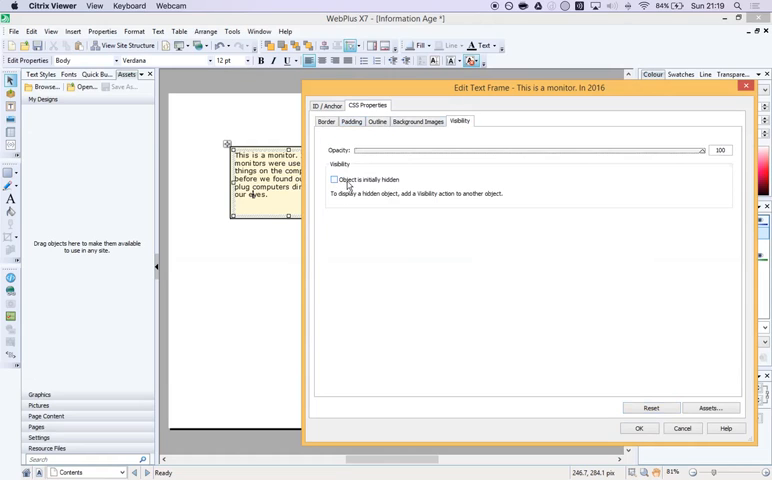
left_click(334, 180)
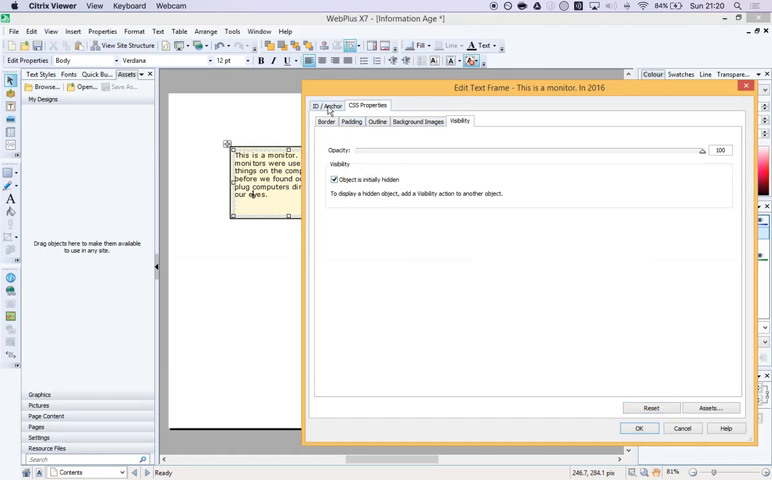
left_click(328, 104)
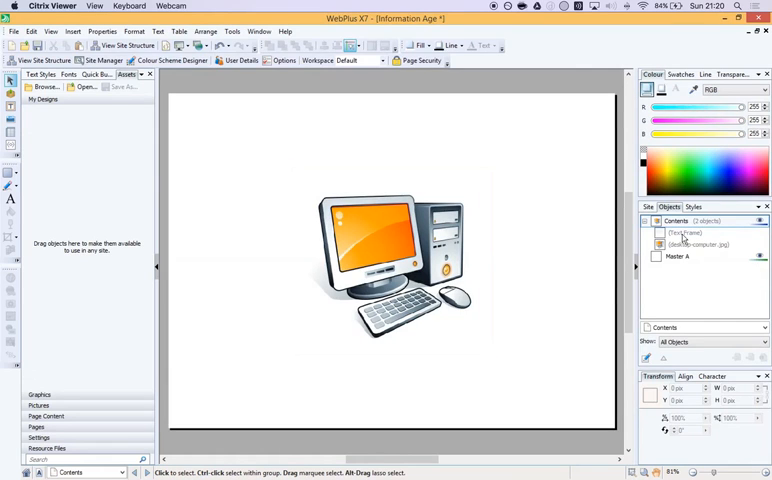
- Draw a text frame below the keyboard and type the 2016 keyboard-and-mouse input description
left_click_drag(232, 150, 344, 216)
type("This is the")
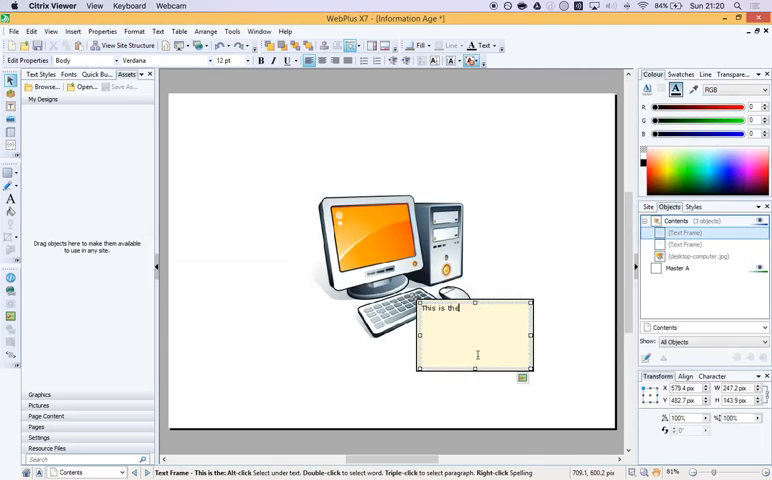
type("keyboard and mouse.")
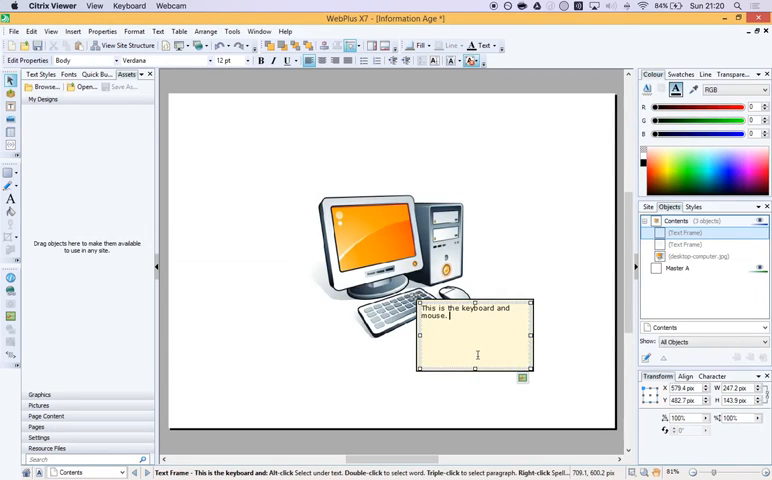
type("These were used in")
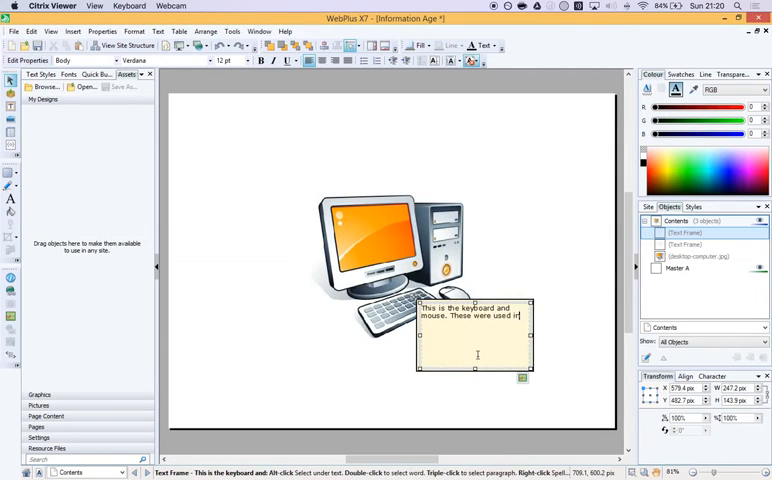
type("2016 to input information")
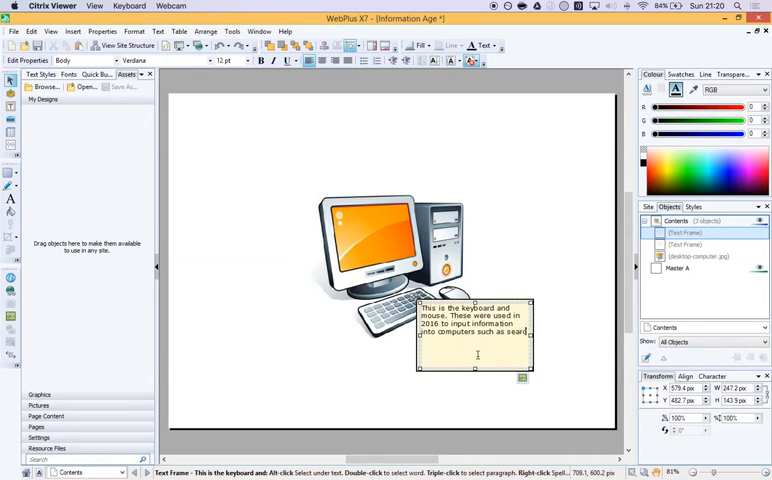
type("search queries for")
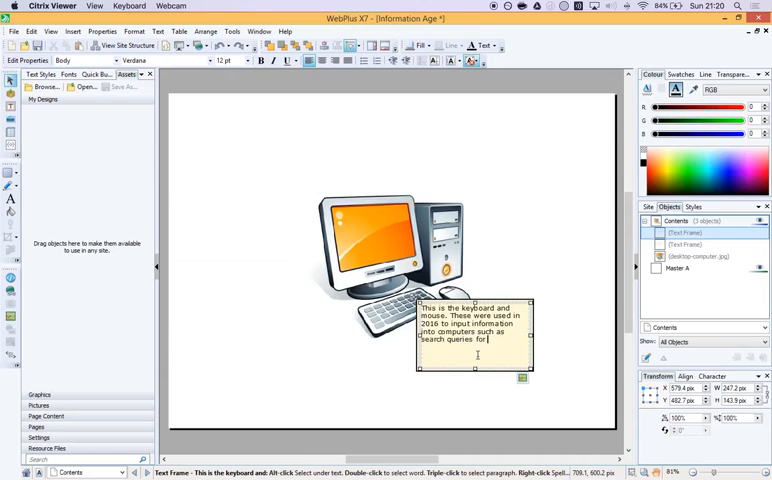
type("animate")
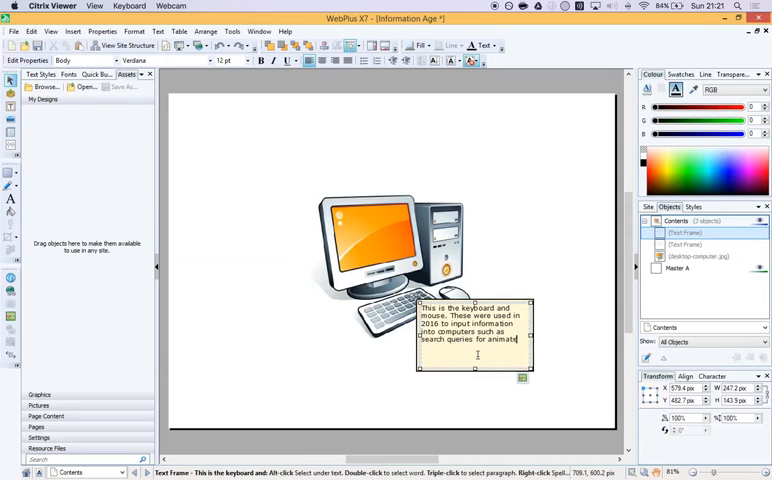
type("GIFs of cat")
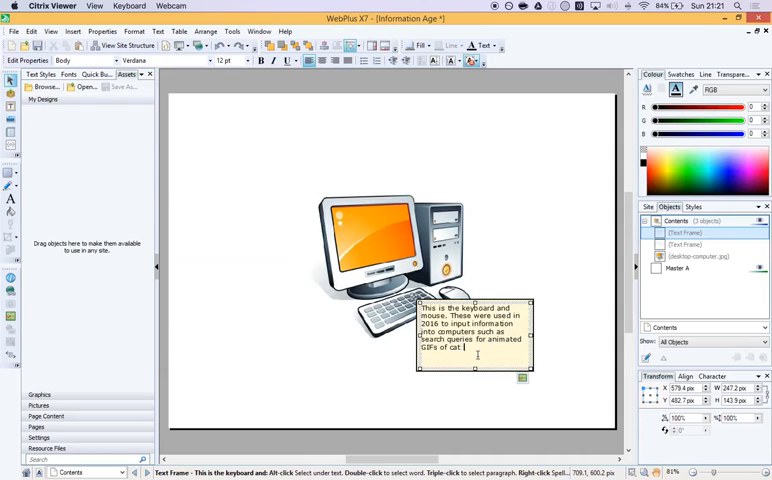
type("This was very popular in 2016.")
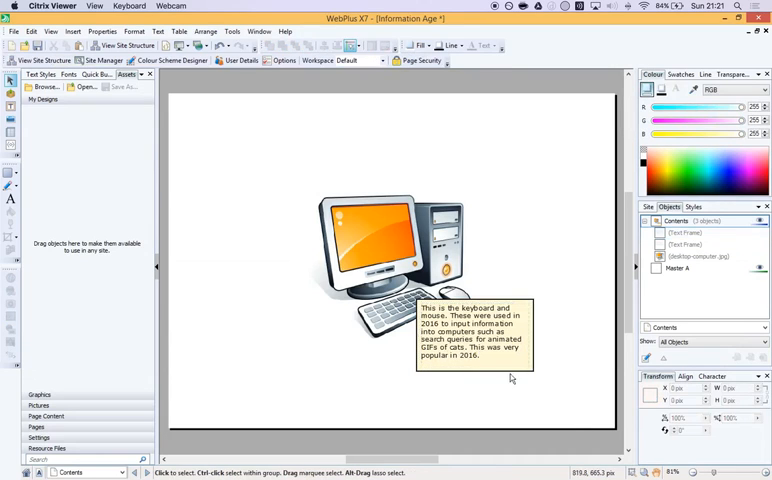
mouse_move(506, 378)
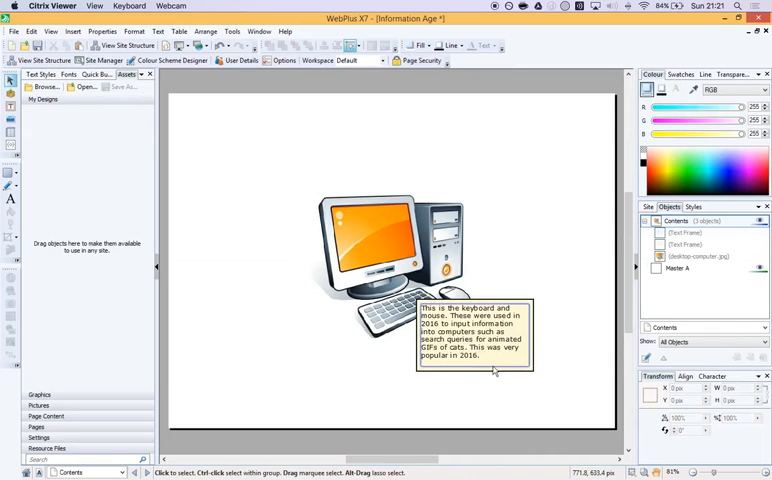
- Check the frame's visibility settings and give it the HTML ID 'txt', then confirm
right_click(476, 336)
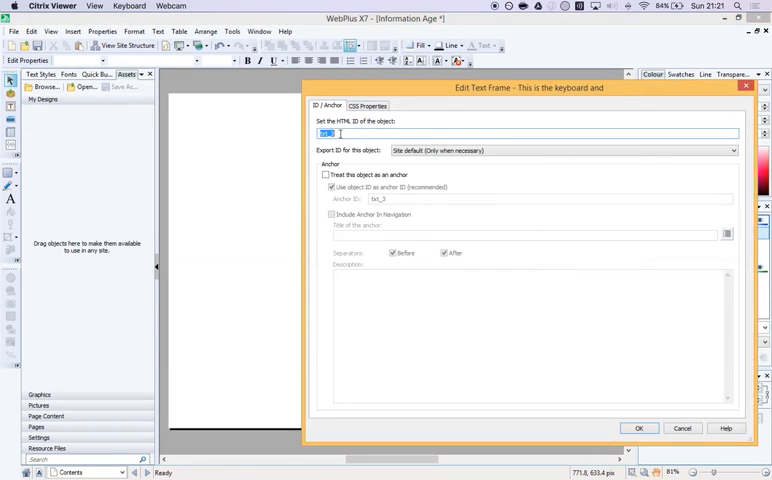
left_click(368, 104)
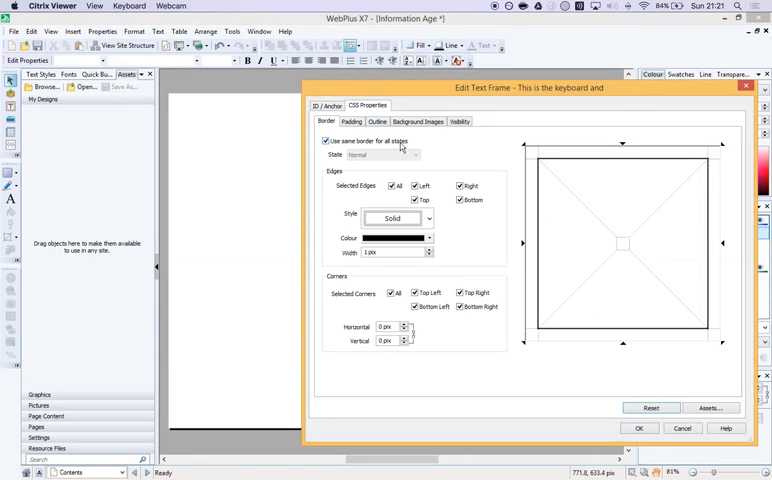
left_click(460, 120)
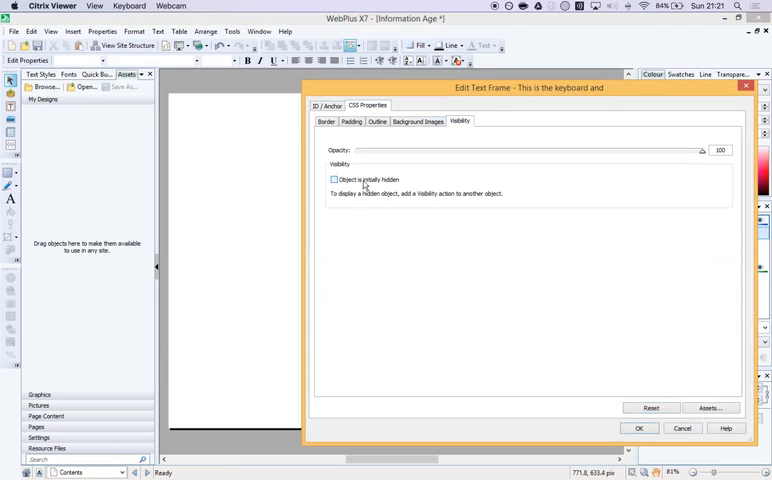
left_click(328, 104)
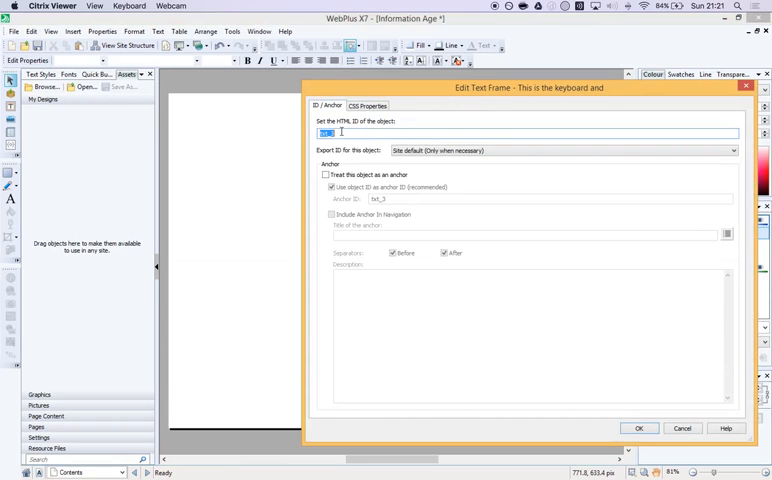
type("txt")
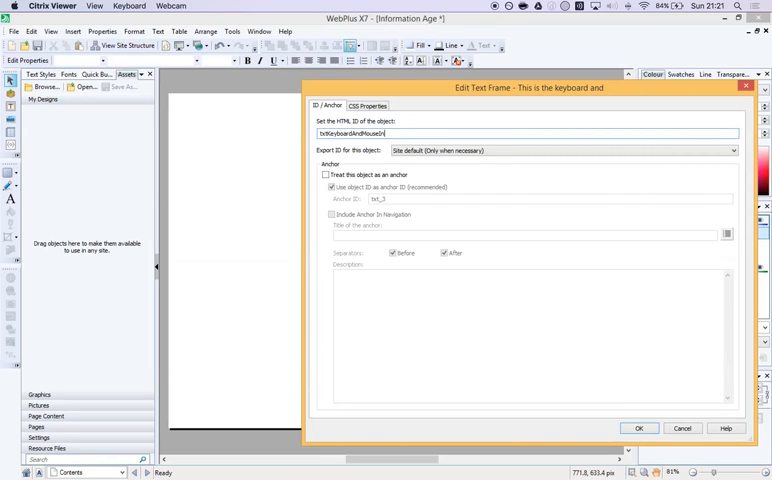
left_click(640, 428)
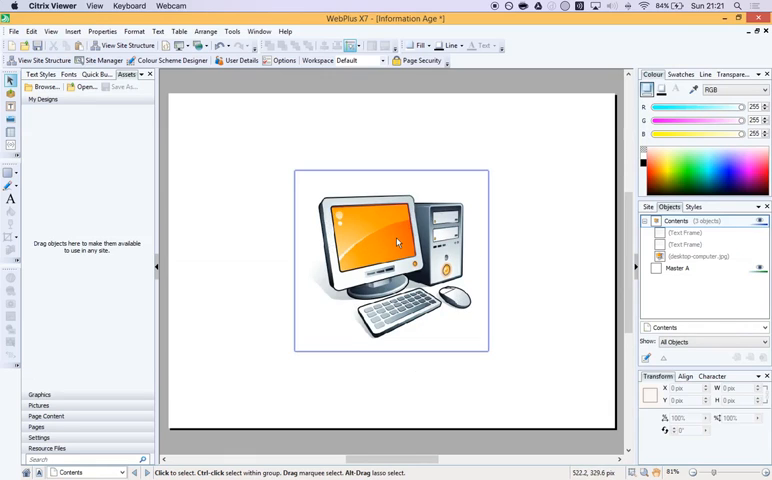
mouse_move(326, 200)
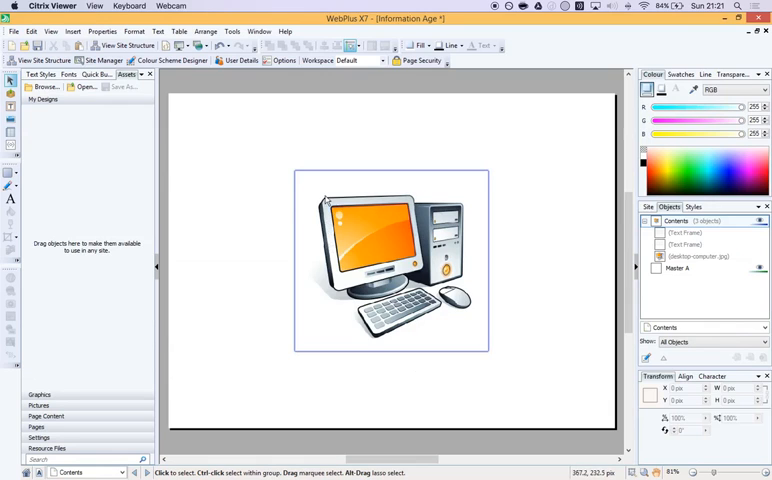
mouse_move(328, 196)
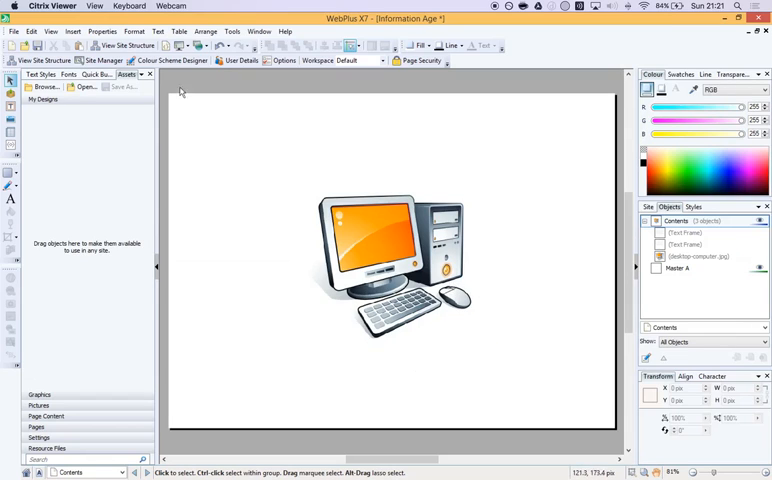
- Open the Insert menu to add a hotspot over the computer image
left_click(72, 32)
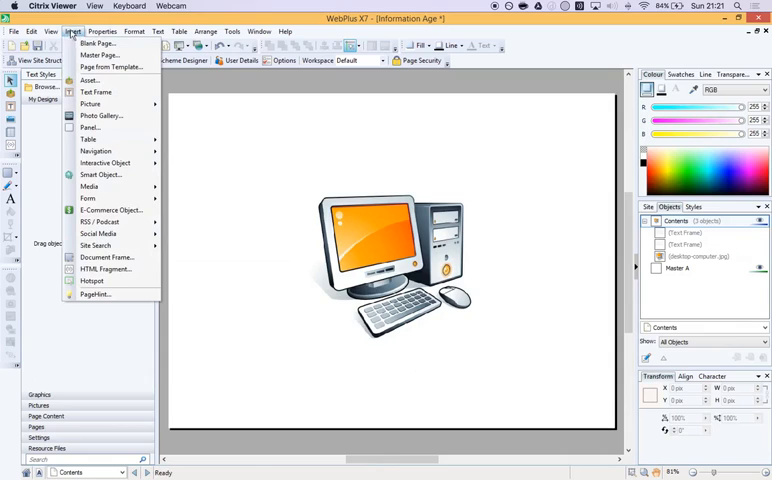
mouse_move(92, 280)
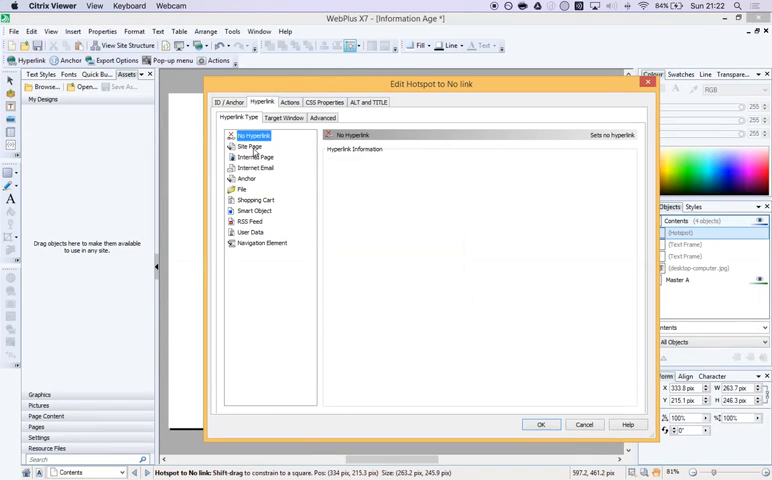
- Add a Visibility action to the hotspot: show on click, hide on any other click, and apply it
left_click(246, 146)
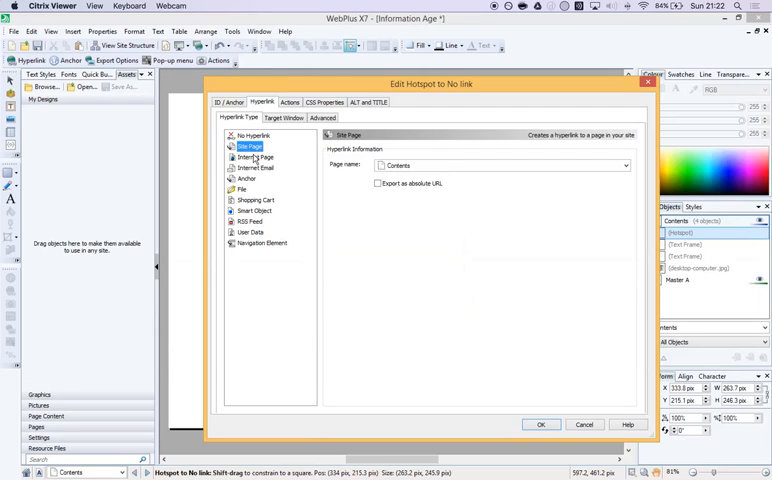
left_click(290, 102)
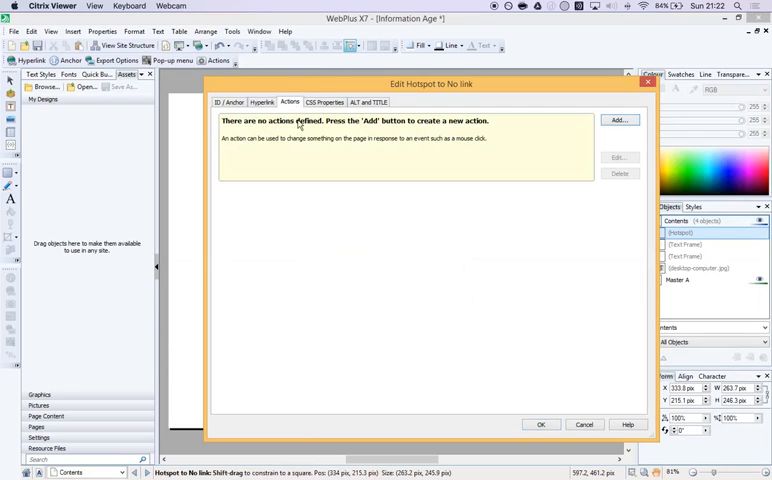
left_click(618, 120)
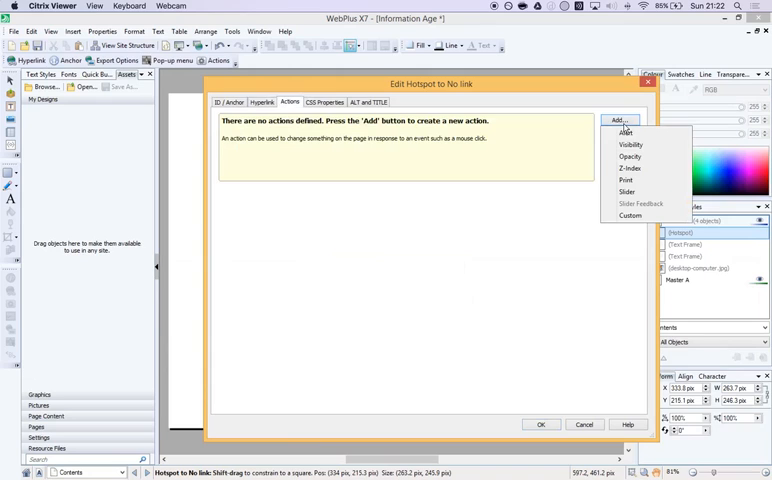
mouse_move(632, 144)
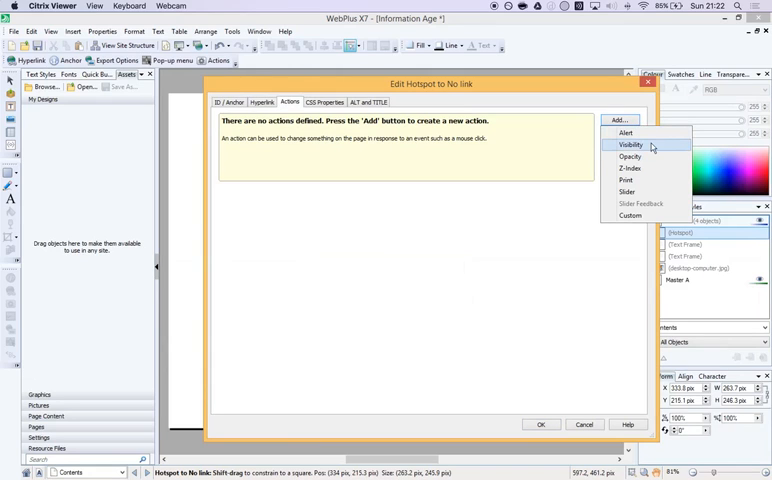
left_click(632, 146)
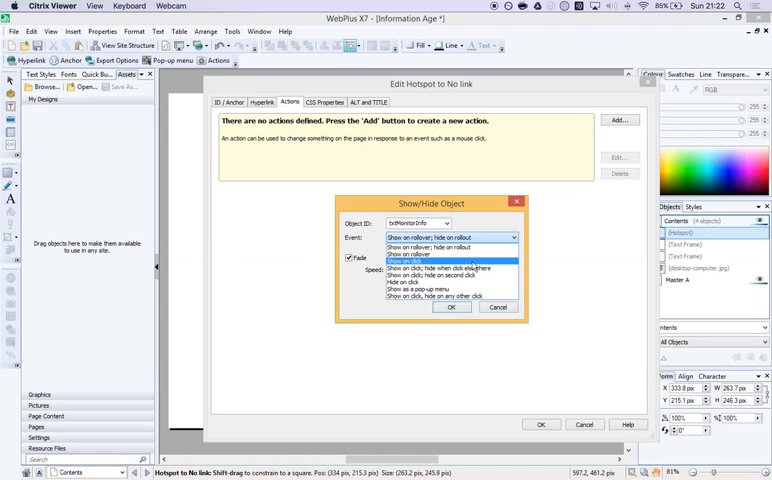
mouse_move(456, 288)
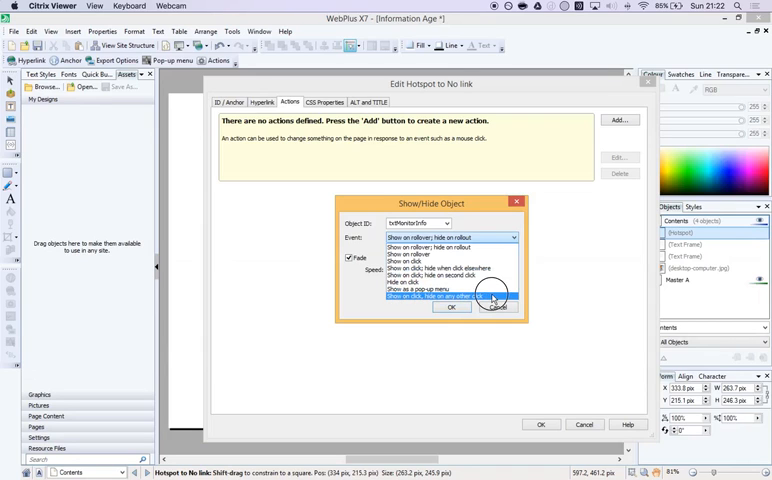
left_click(452, 308)
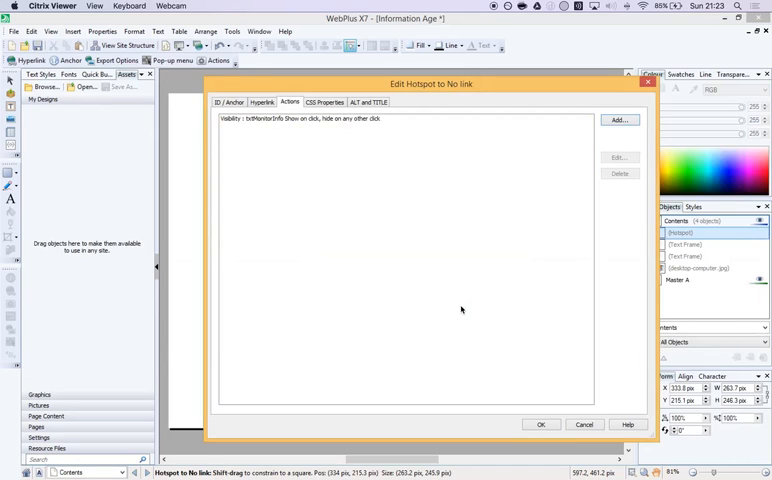
left_click(540, 424)
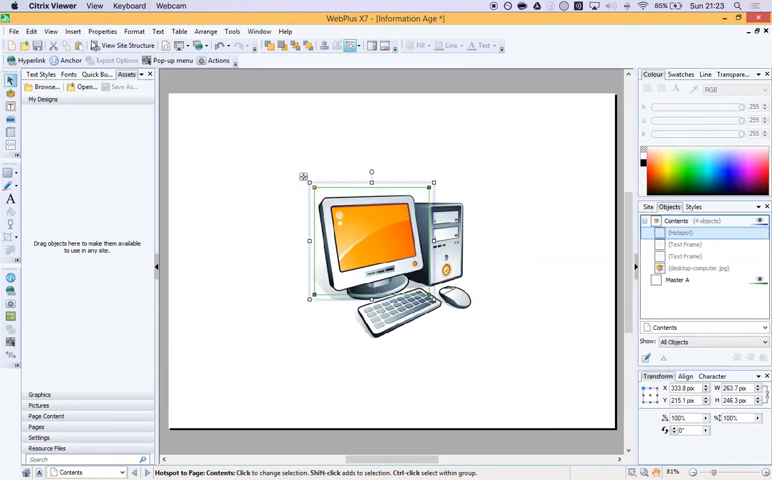
- Add a Show/Hide Object action to the second hotspot targeting the info text frame and confirm it
left_click(72, 32)
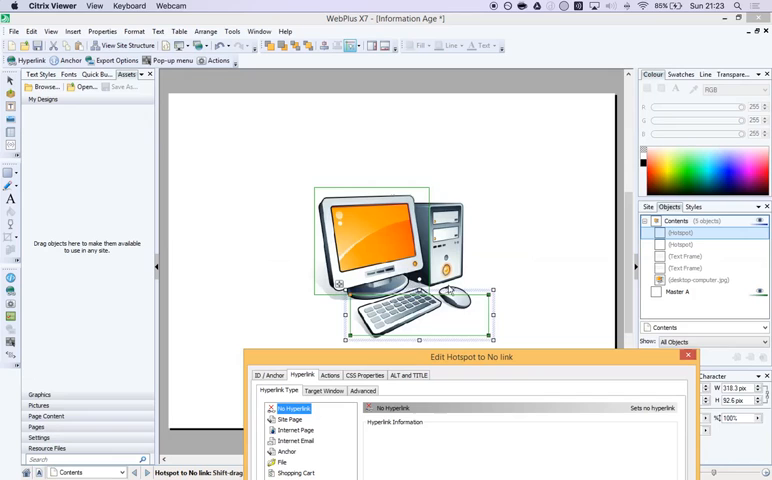
left_click_drag(470, 356, 504, 300)
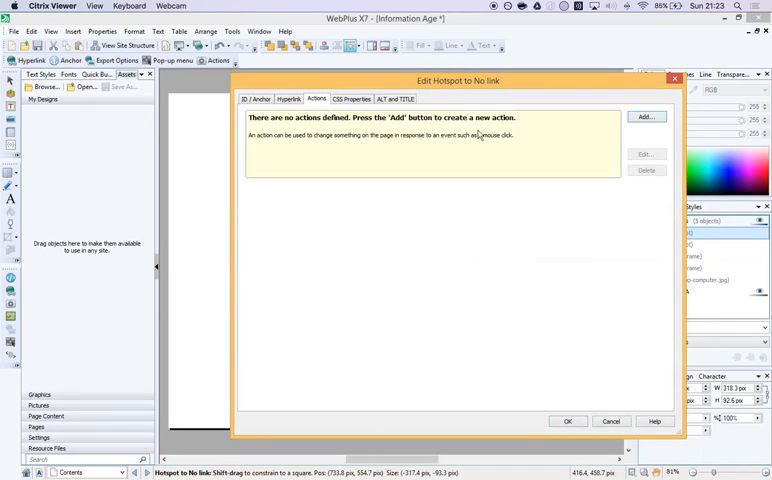
left_click(648, 116)
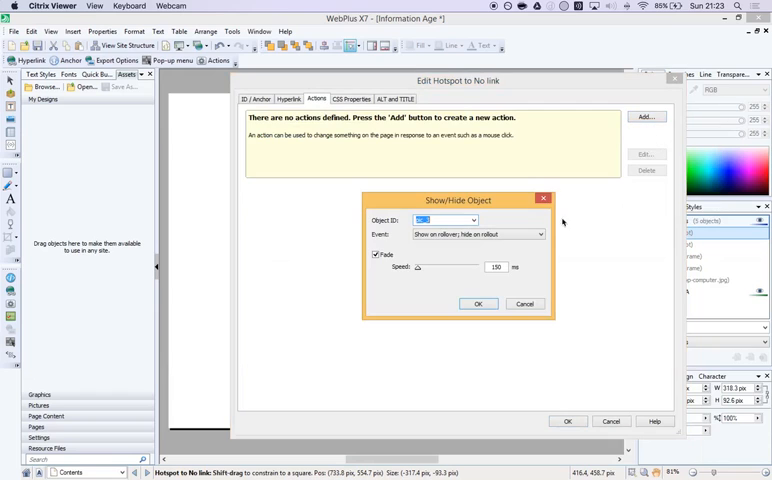
left_click(472, 220)
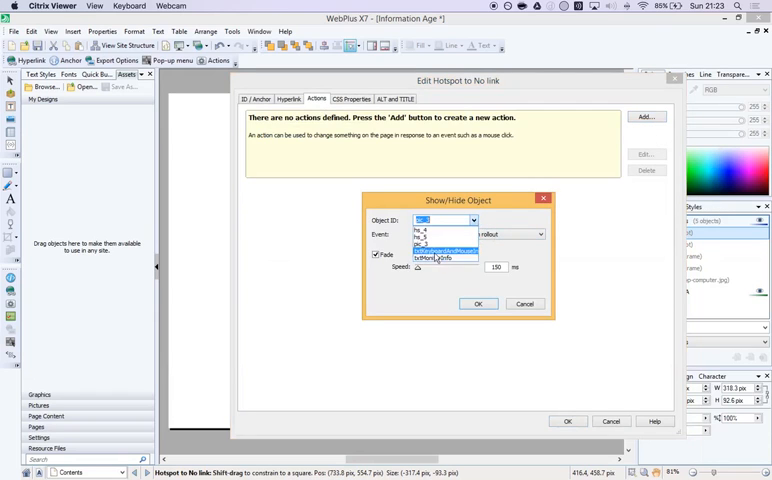
left_click(446, 250)
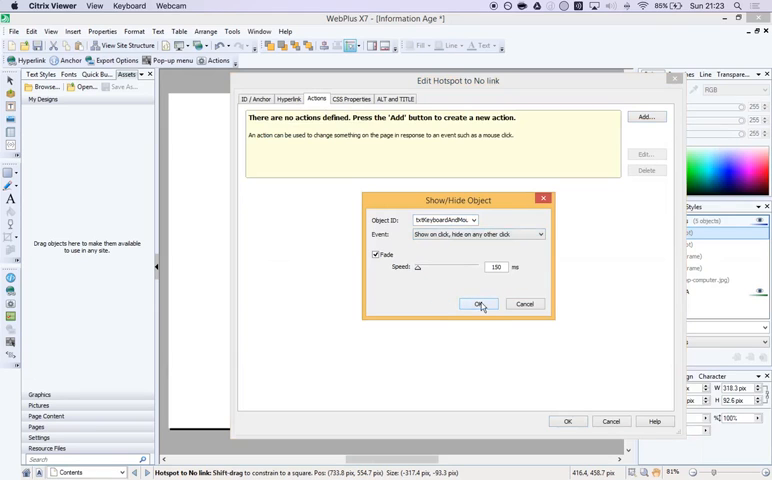
left_click(480, 304)
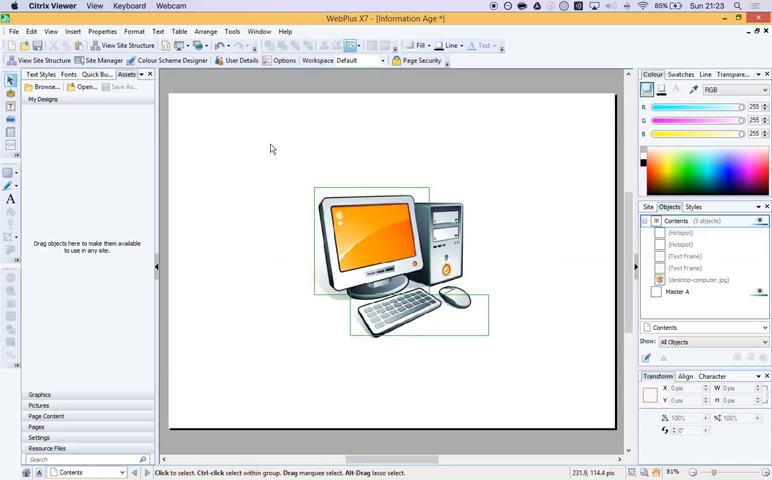
left_click(180, 48)
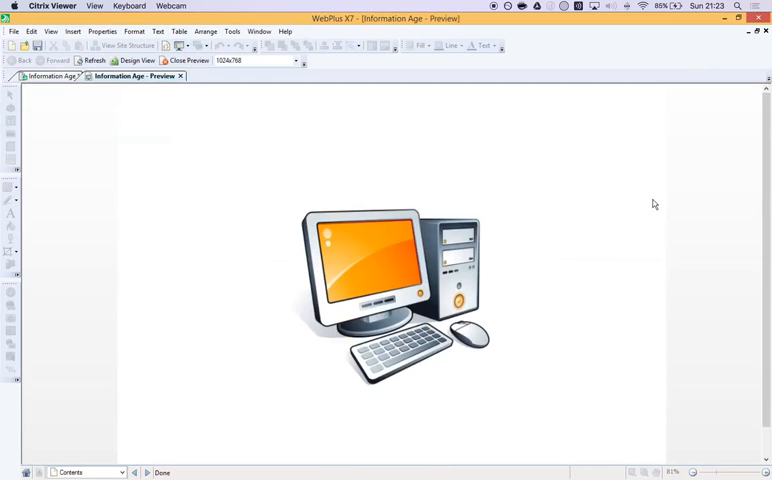
mouse_move(248, 264)
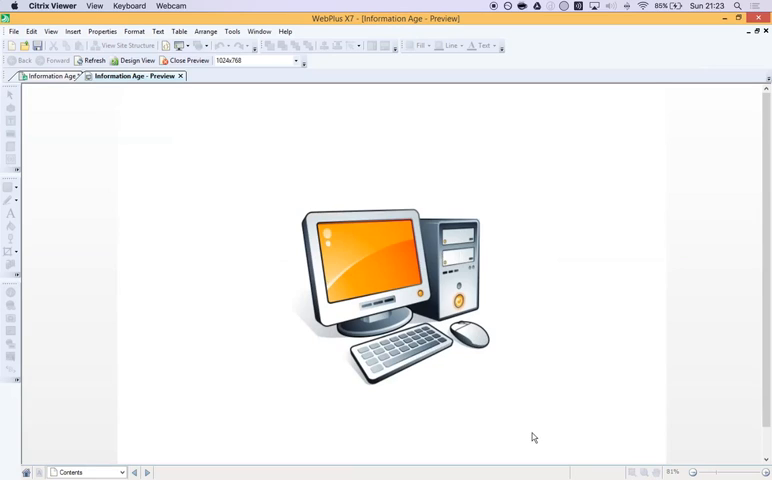
mouse_move(336, 272)
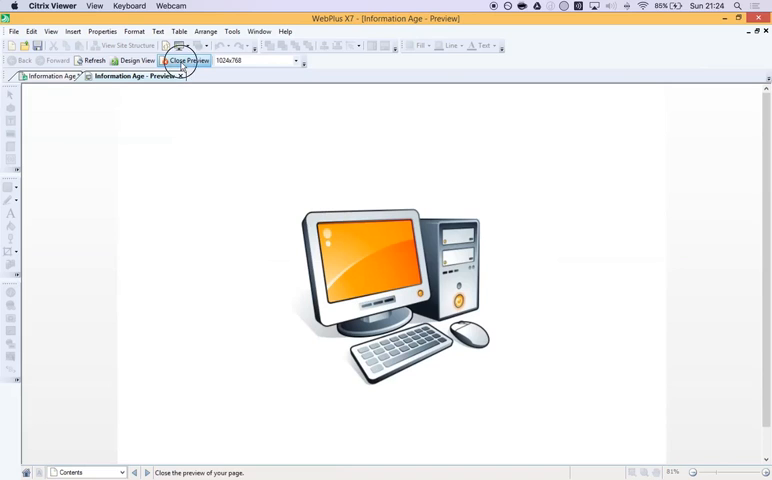
left_click(186, 60)
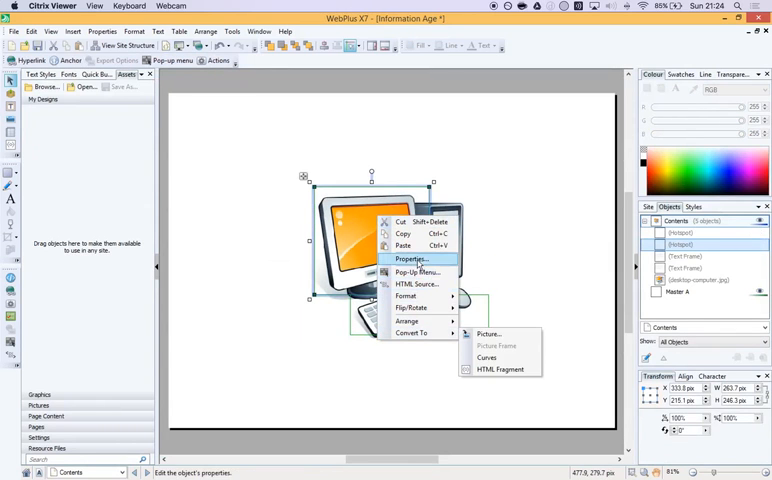
- Set the hotspot's Hyperlink to No Hyperlink, removing its Contents page link, and review its actions
left_click(412, 260)
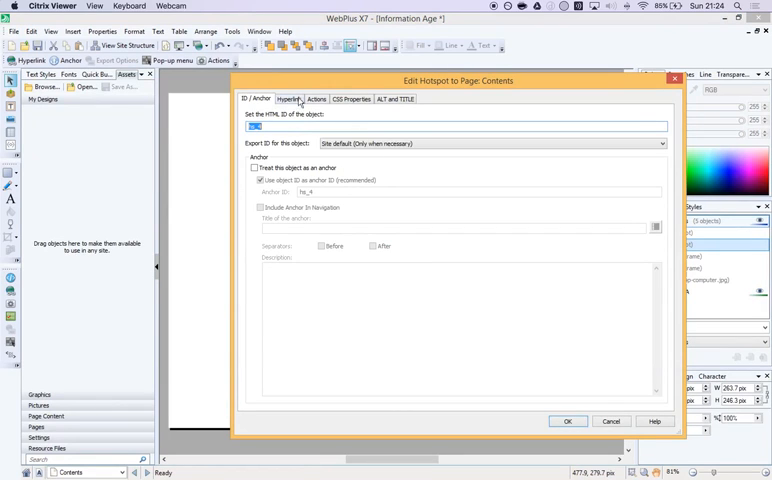
left_click(316, 100)
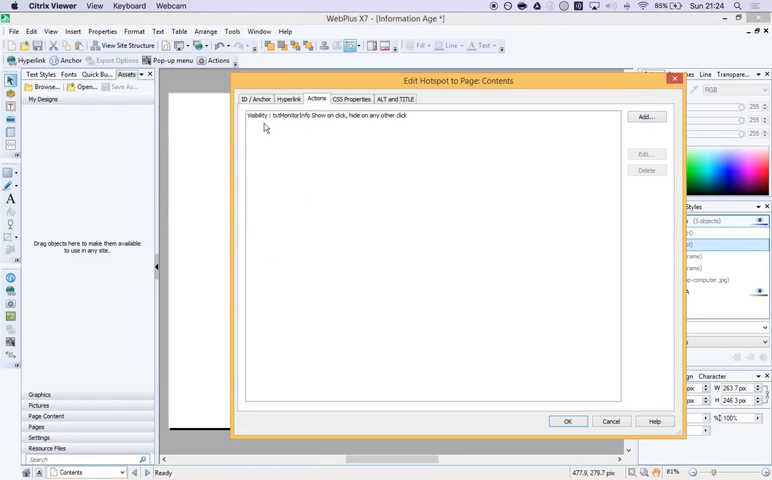
left_click(288, 100)
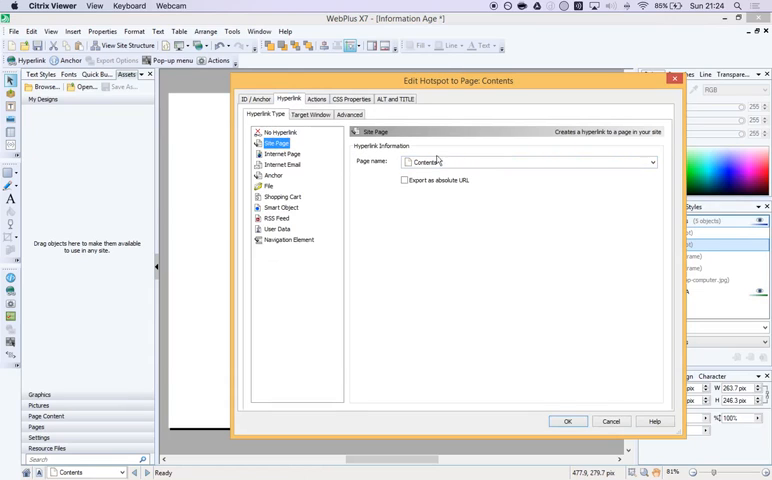
left_click(280, 132)
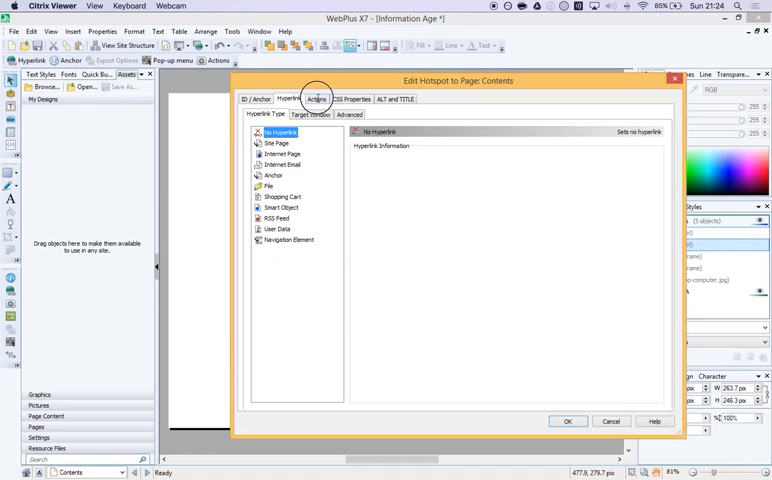
left_click(316, 100)
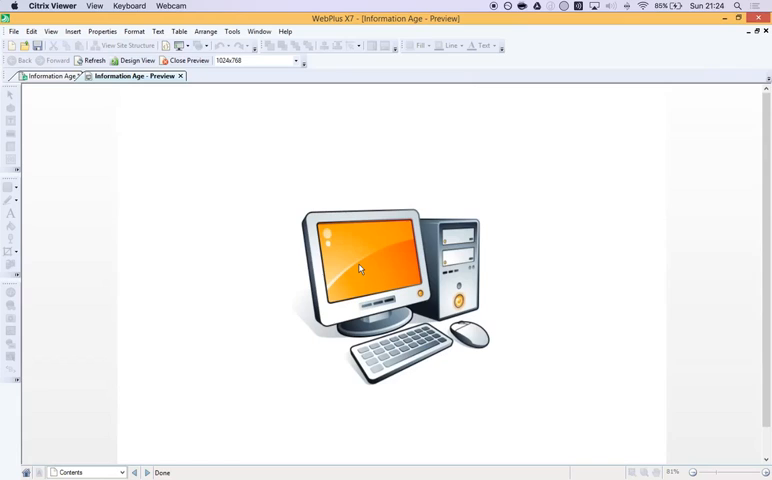
mouse_move(320, 416)
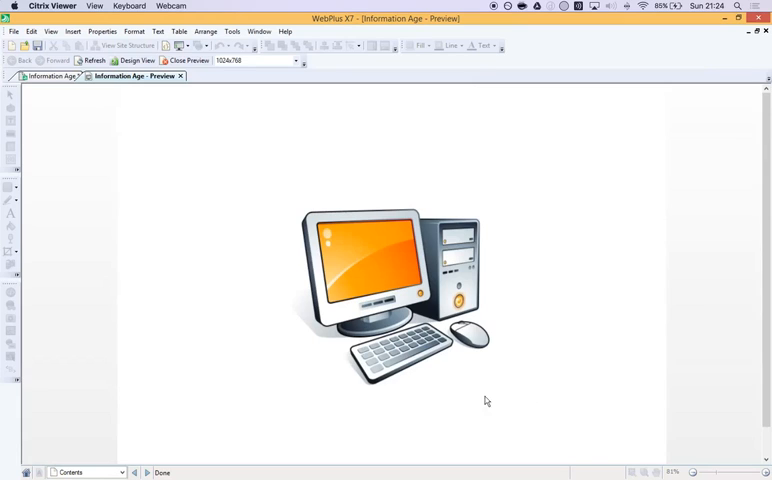
mouse_move(350, 268)
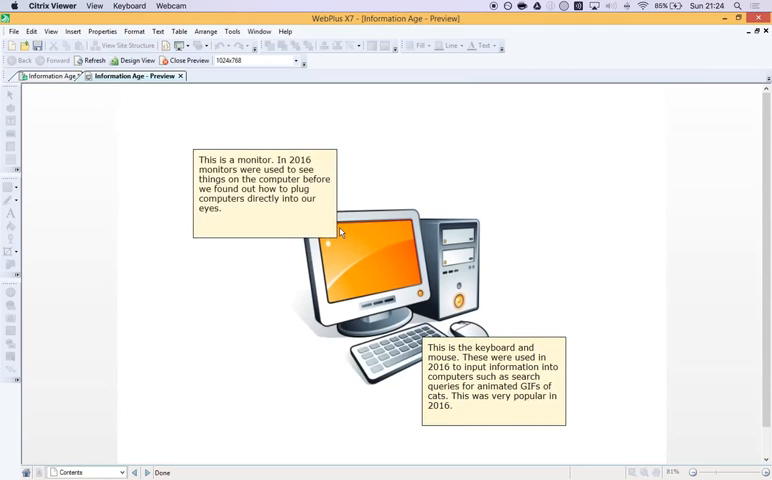
mouse_move(318, 204)
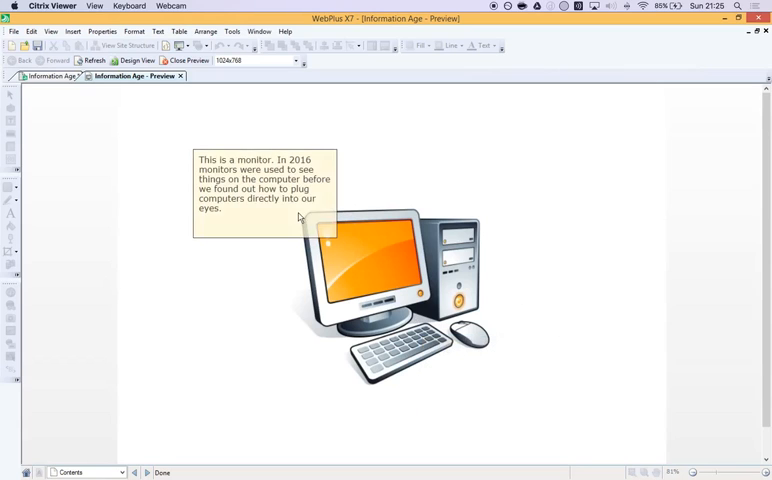
mouse_move(376, 190)
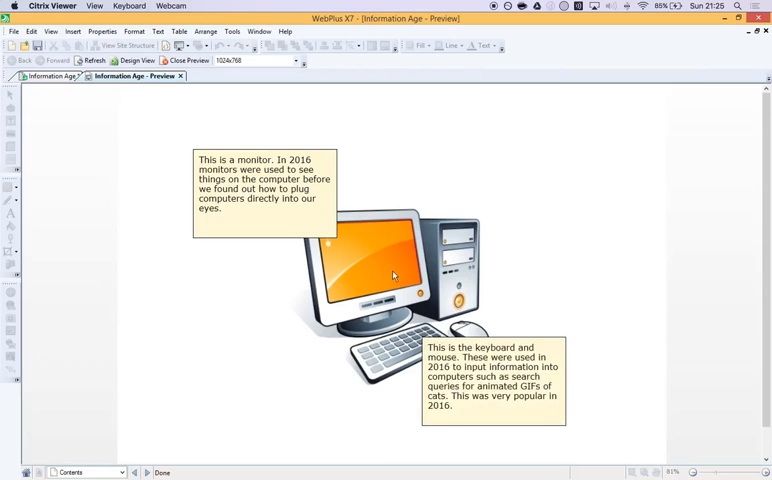
mouse_move(522, 128)
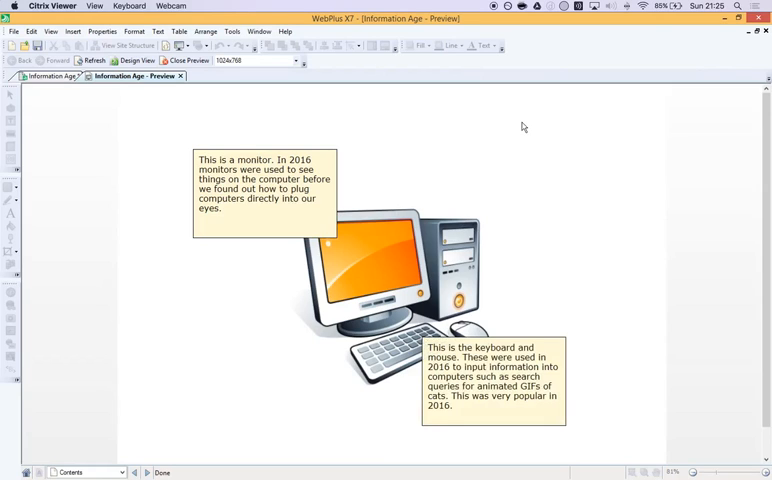
mouse_move(332, 126)
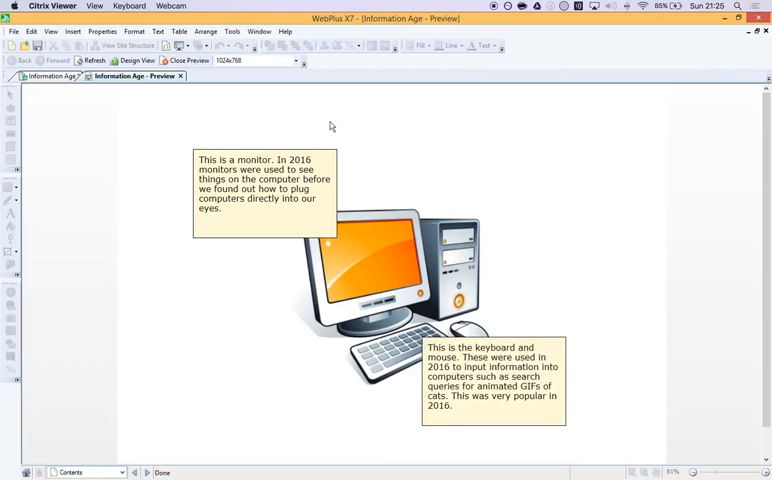
mouse_move(458, 136)
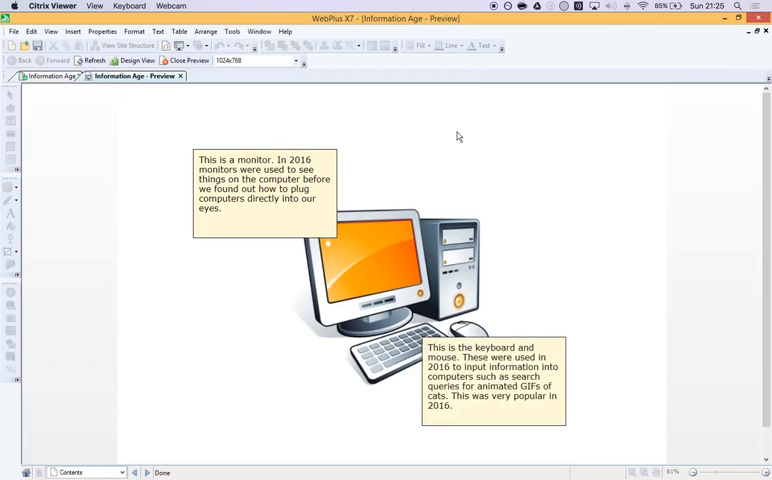
mouse_move(510, 142)
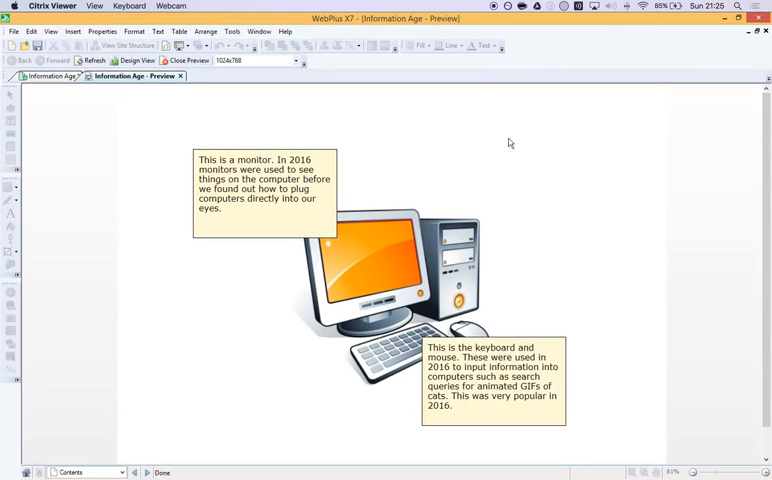
mouse_move(368, 166)
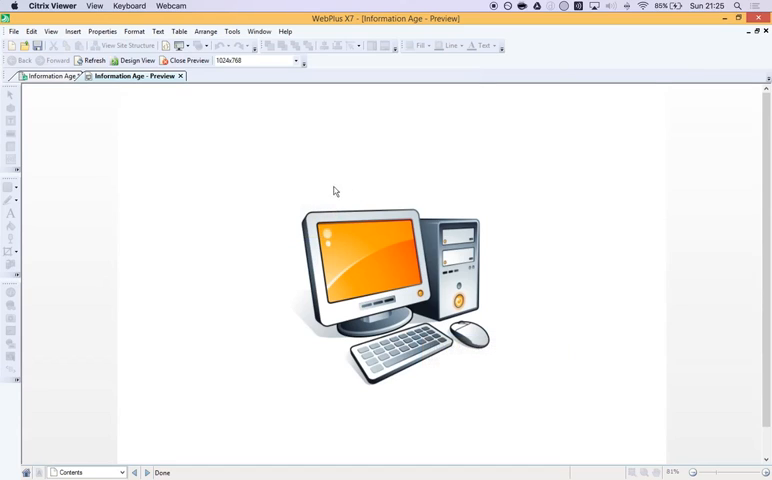
mouse_move(488, 192)
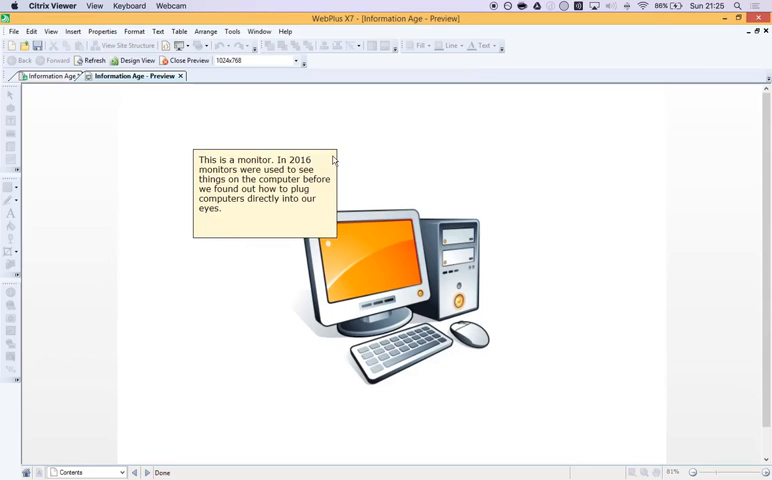
mouse_move(240, 252)
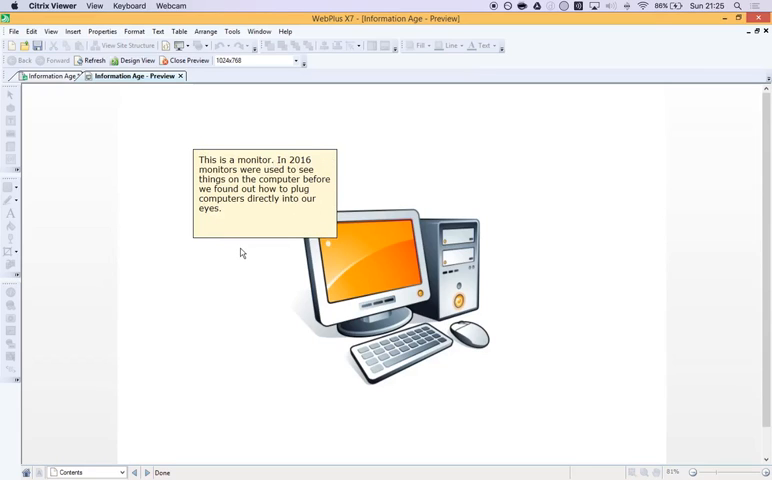